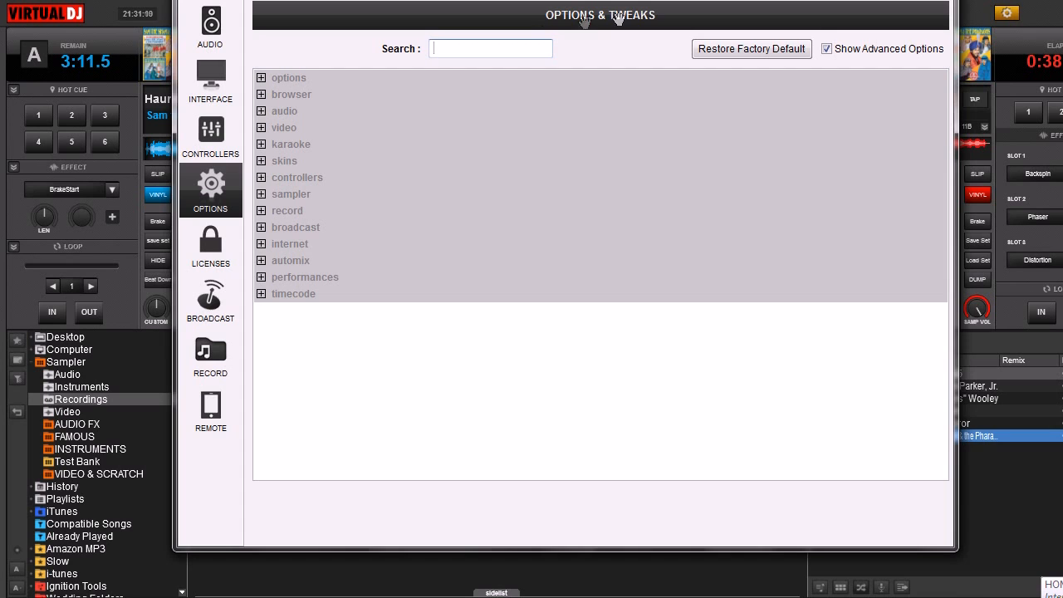
Filter the Options & Tweaks list by typing 'tag' into the Search box
type("tag")
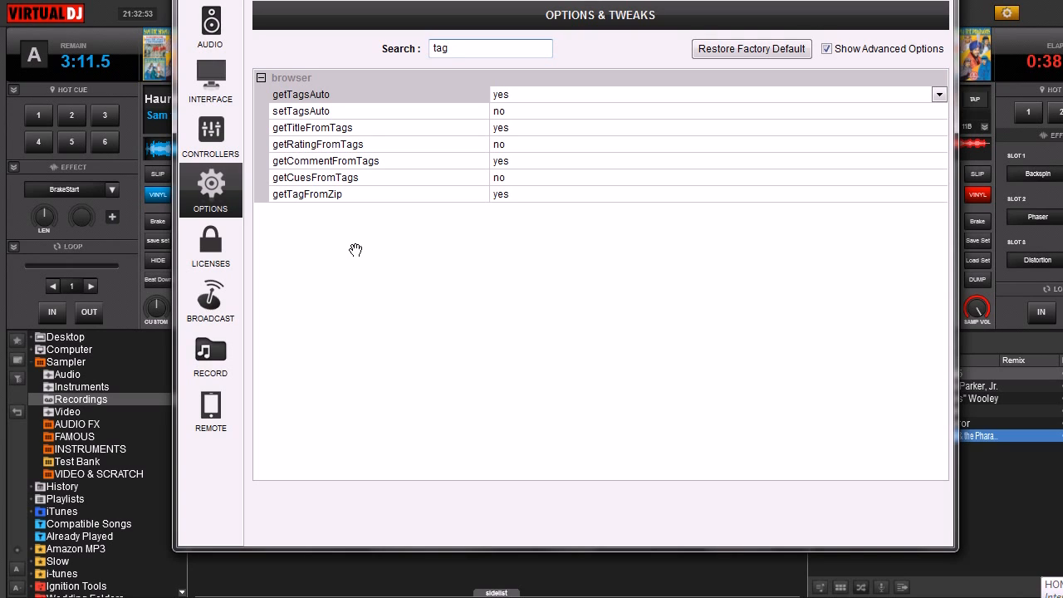
Select the getRatingFromTags row to show its description
left_click(490, 48)
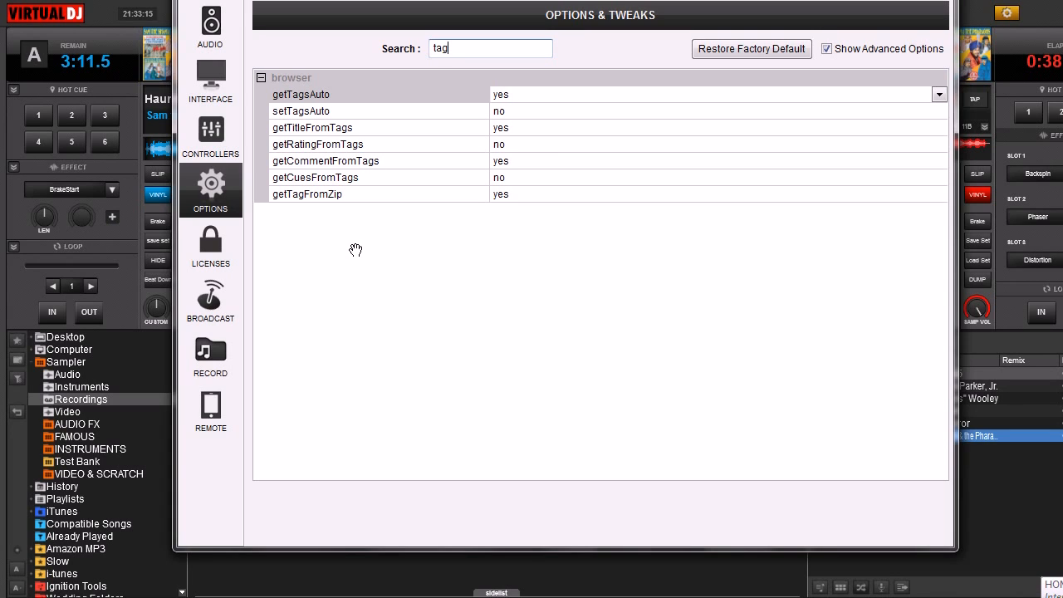
mouse_move(415, 248)
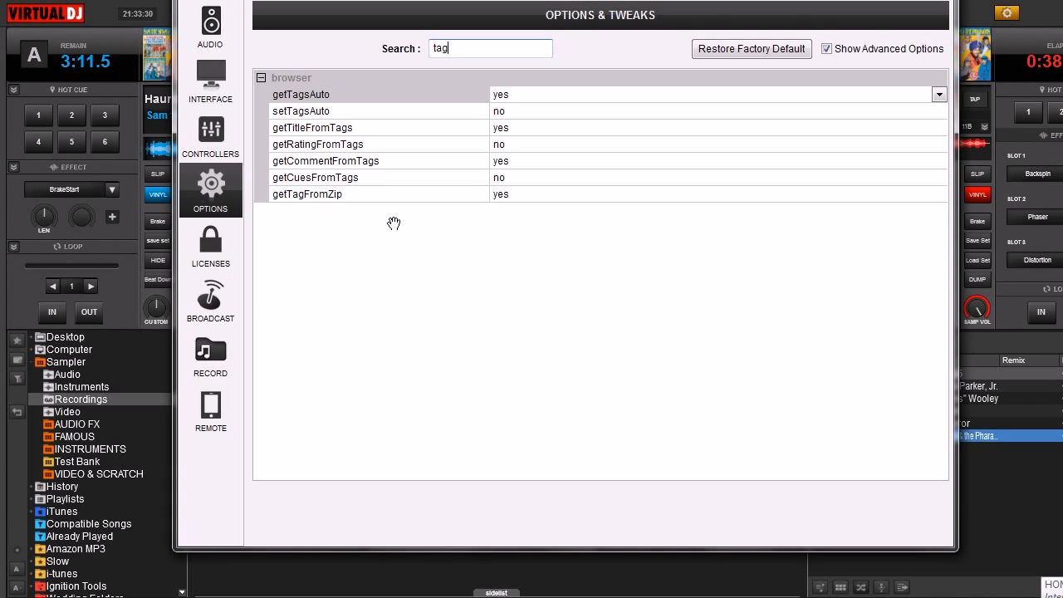
mouse_move(325, 160)
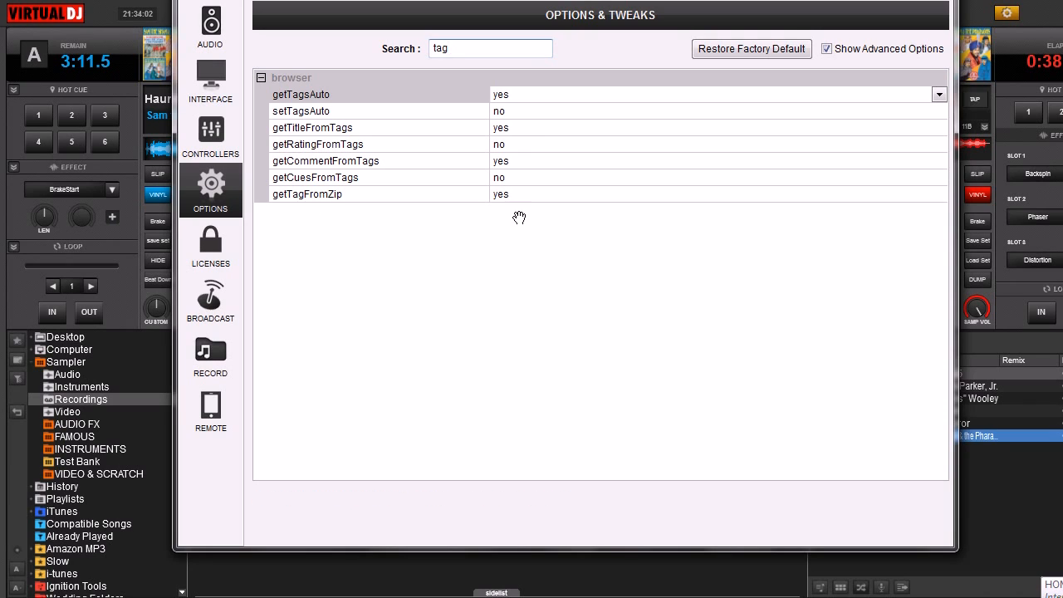
mouse_move(382, 183)
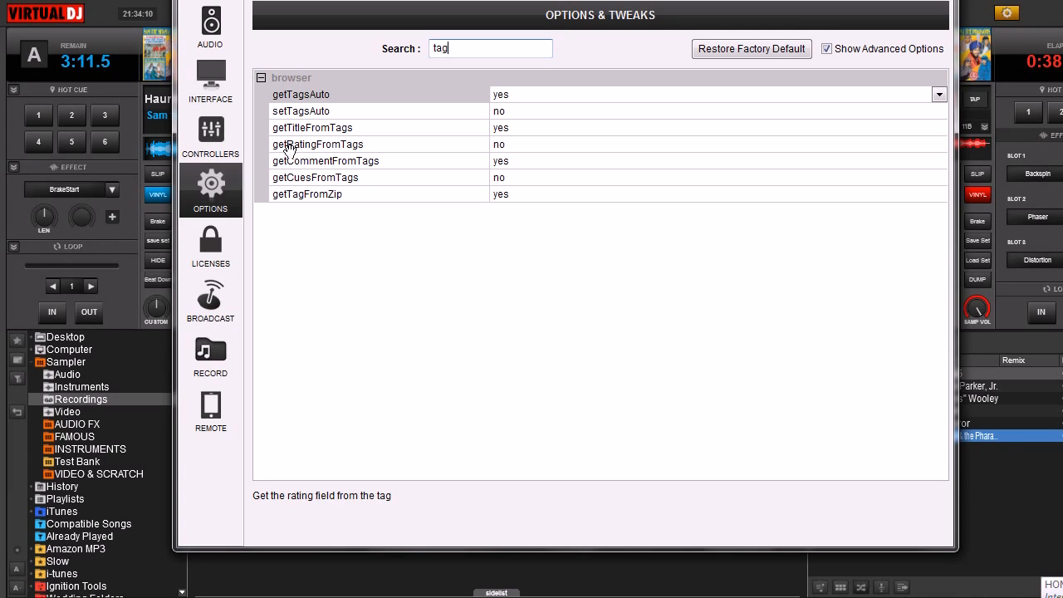
mouse_move(505, 147)
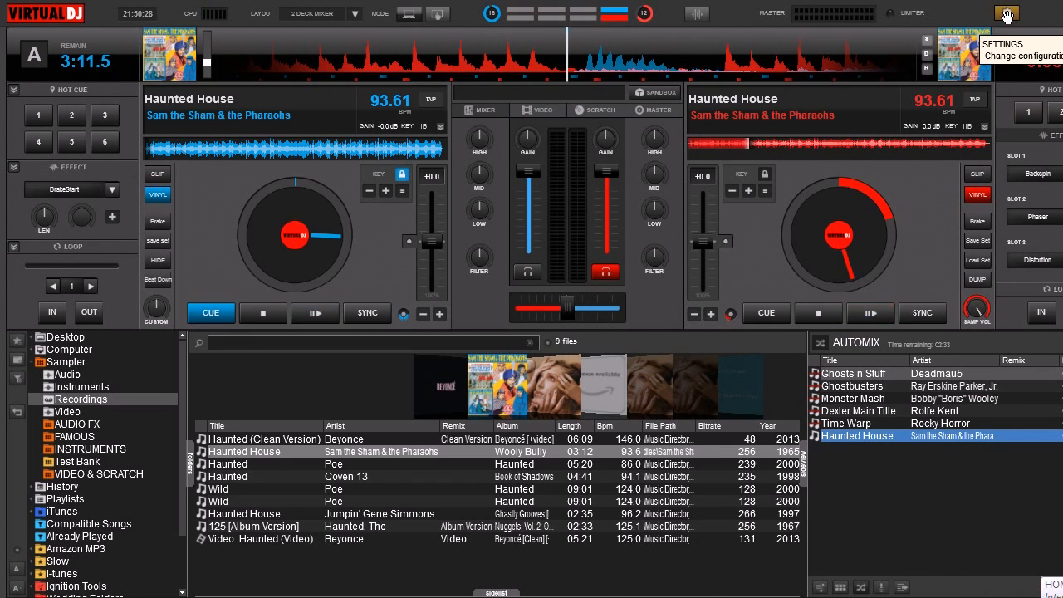
left_click(1006, 14)
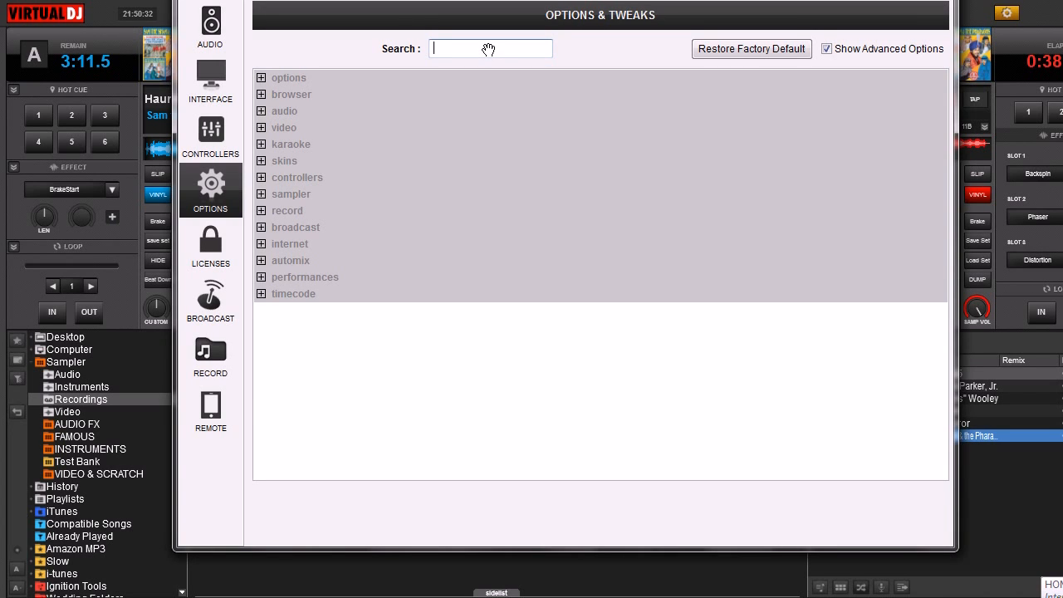
type("cover")
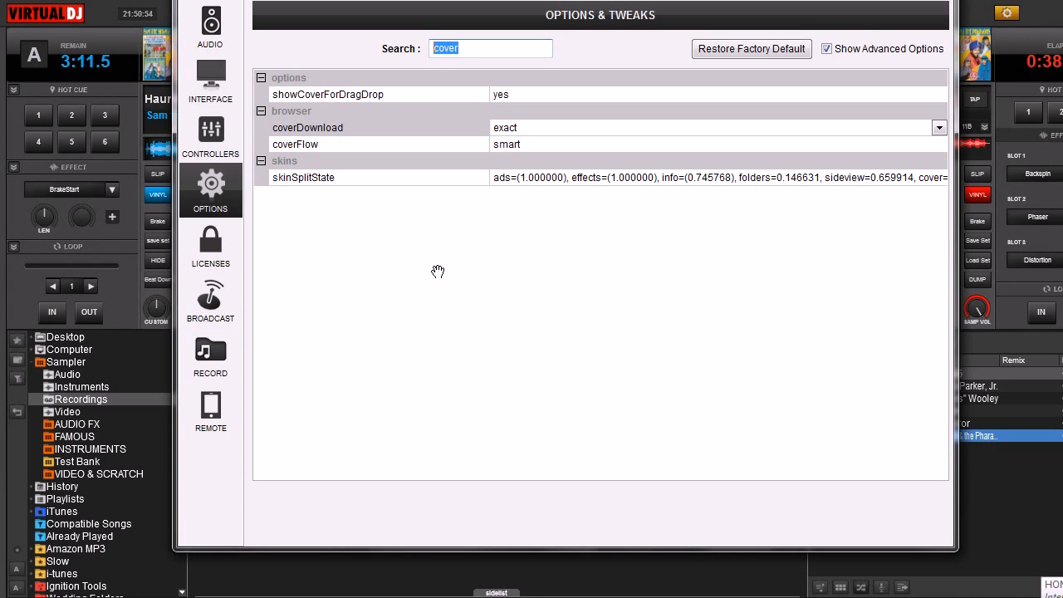
type("pars")
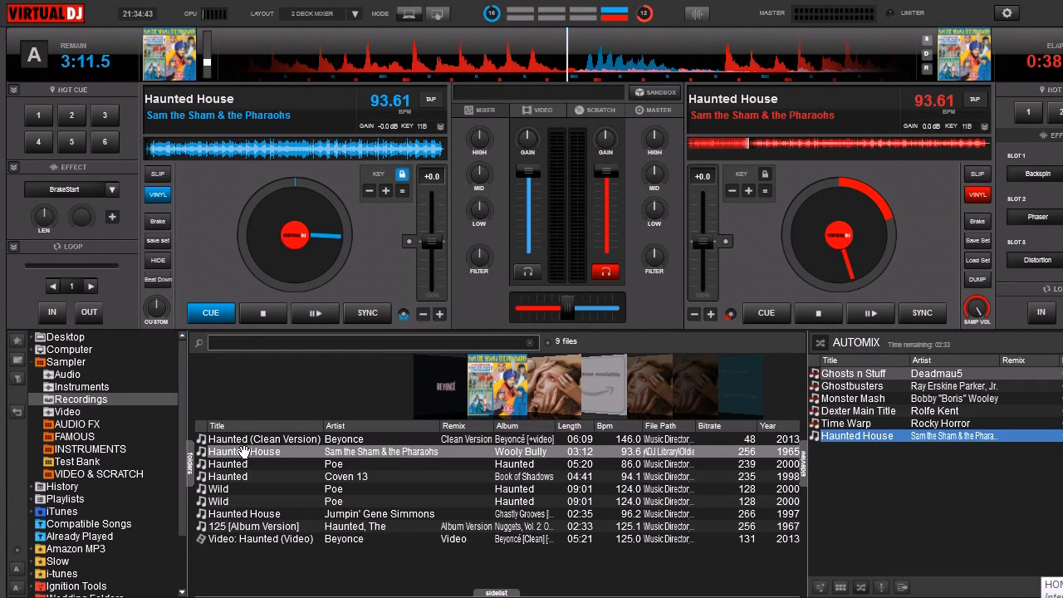
Open the context menu for the Haunted House track by Sam the Sham & the Pharaohs
right_click(244, 451)
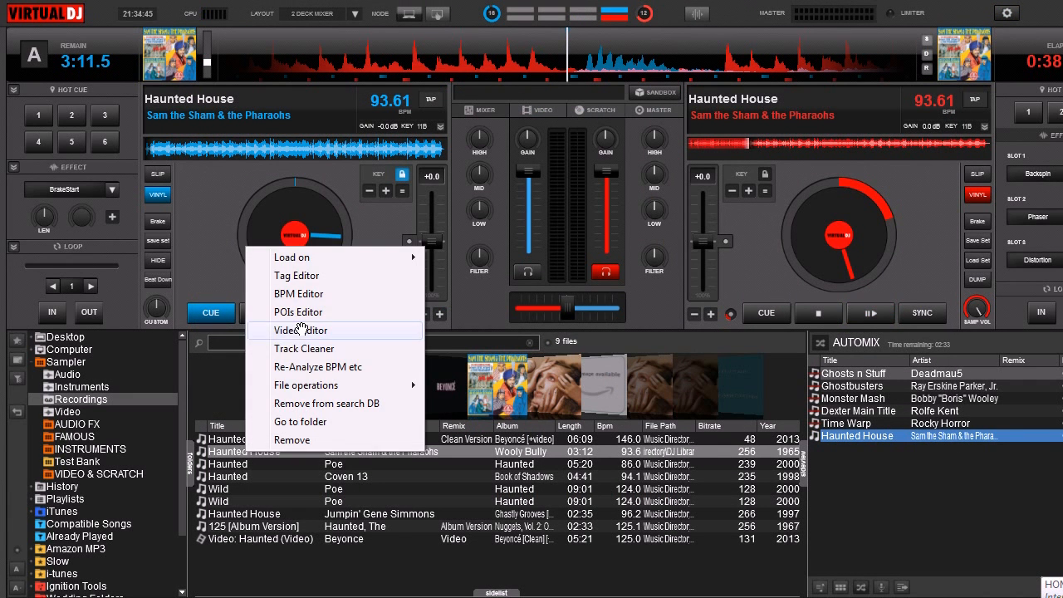
mouse_move(296, 275)
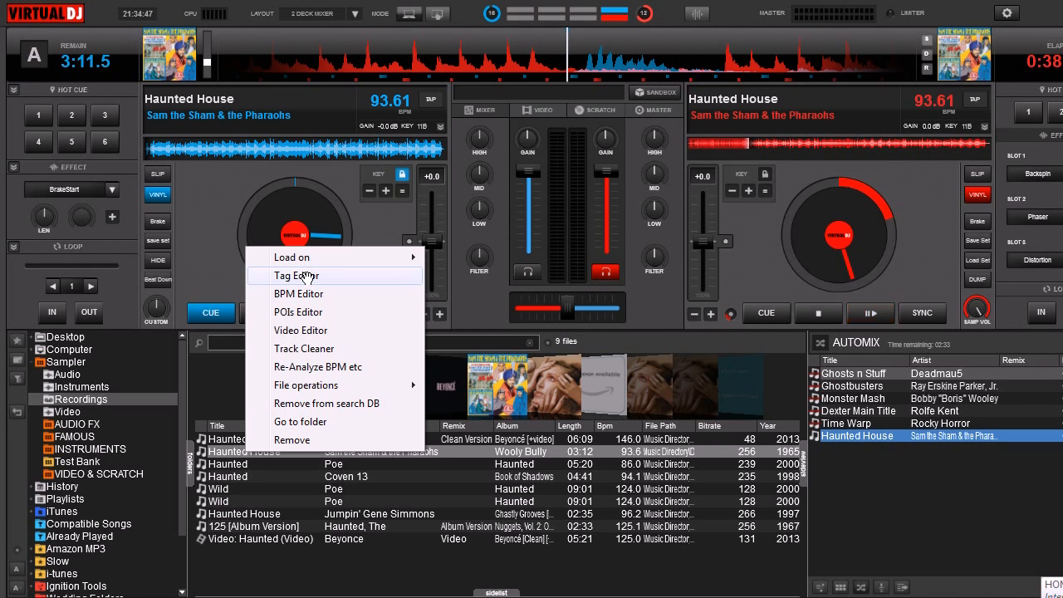
left_click(295, 275)
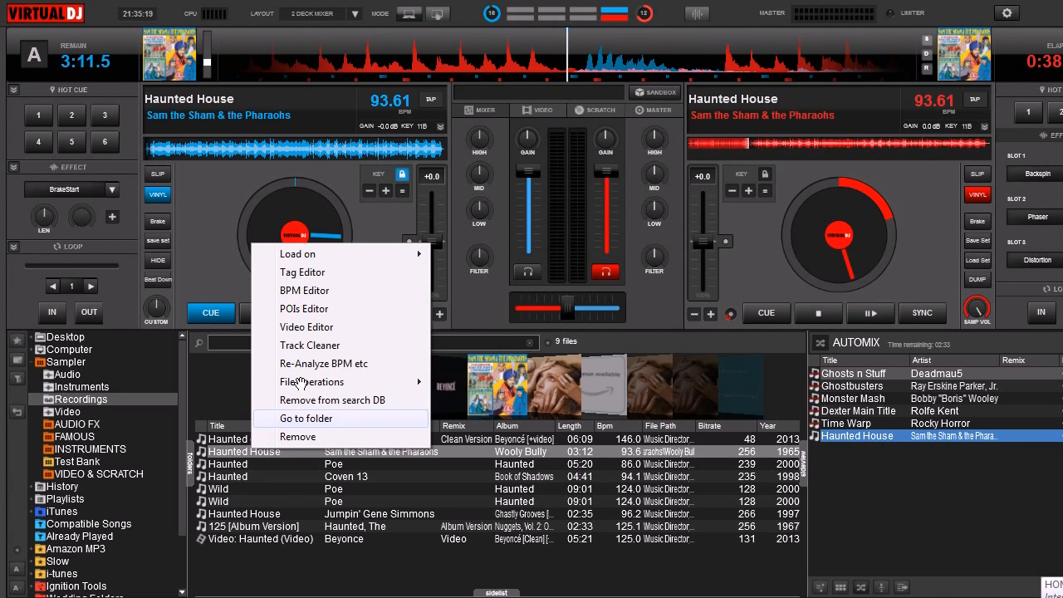
left_click(302, 272)
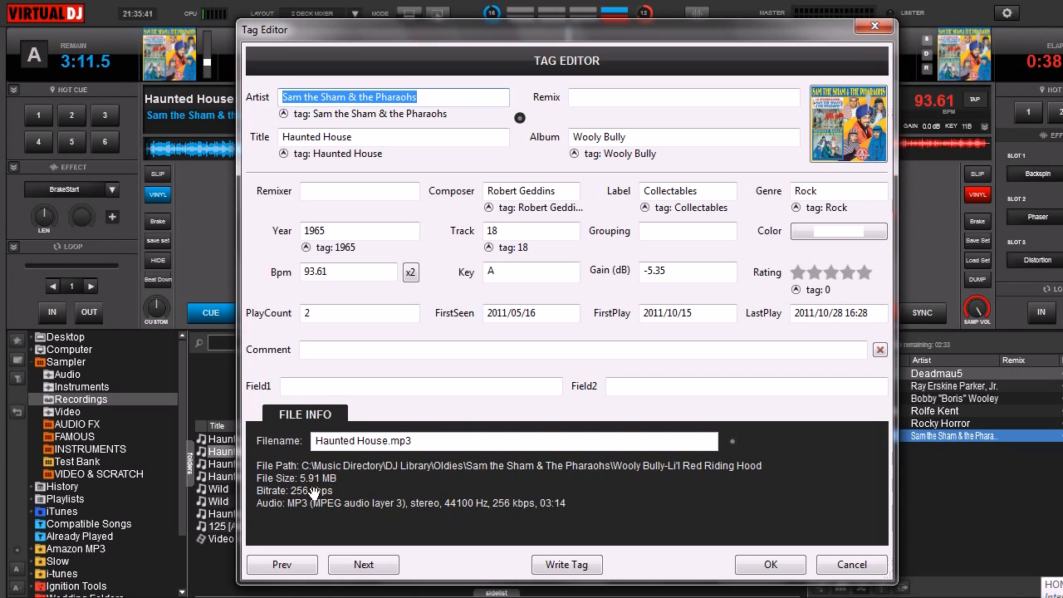
mouse_move(314, 513)
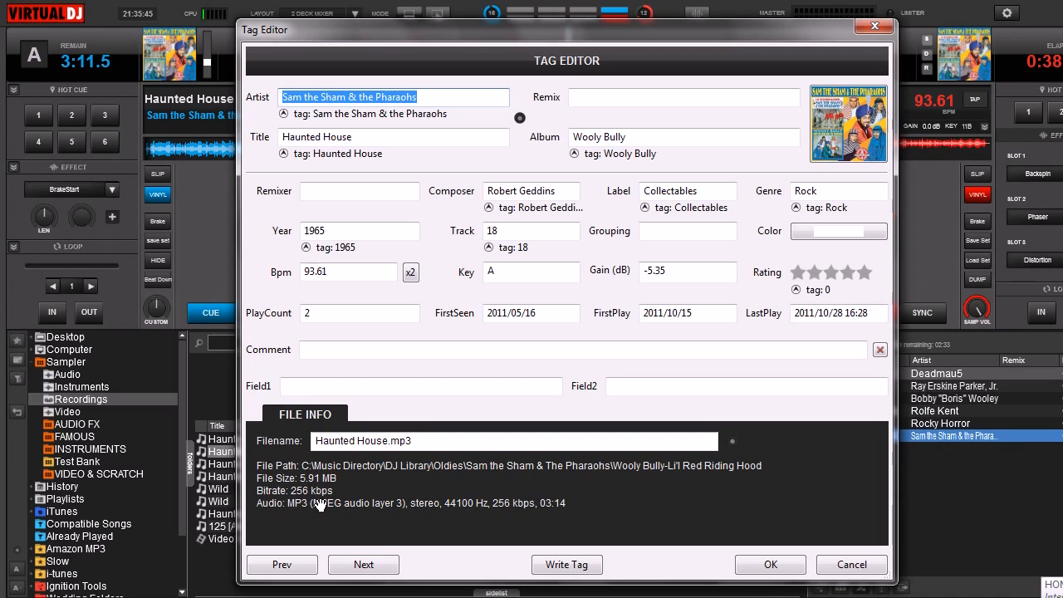
mouse_move(445, 255)
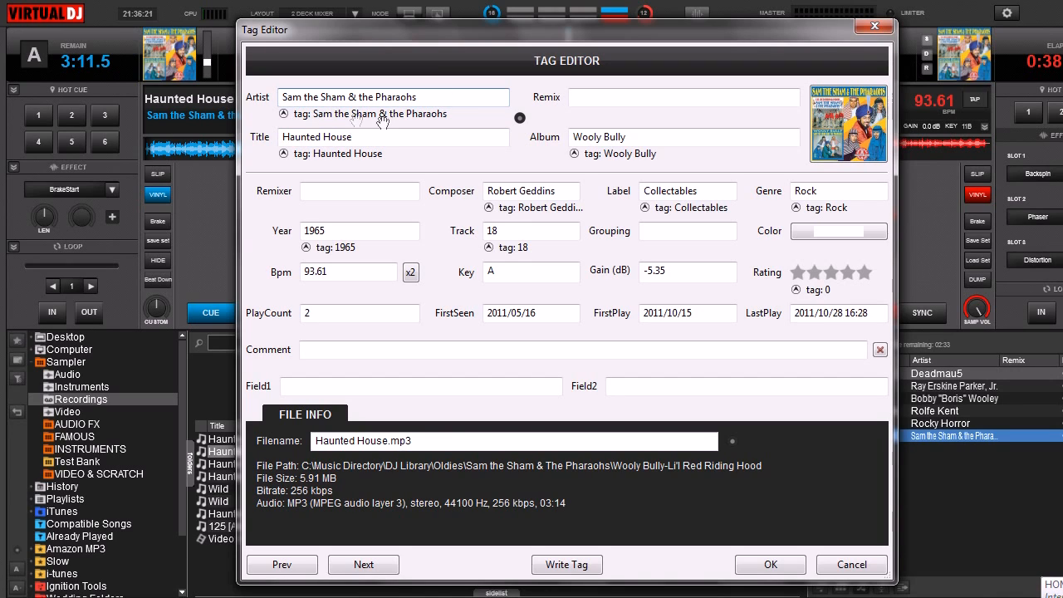
mouse_move(415, 115)
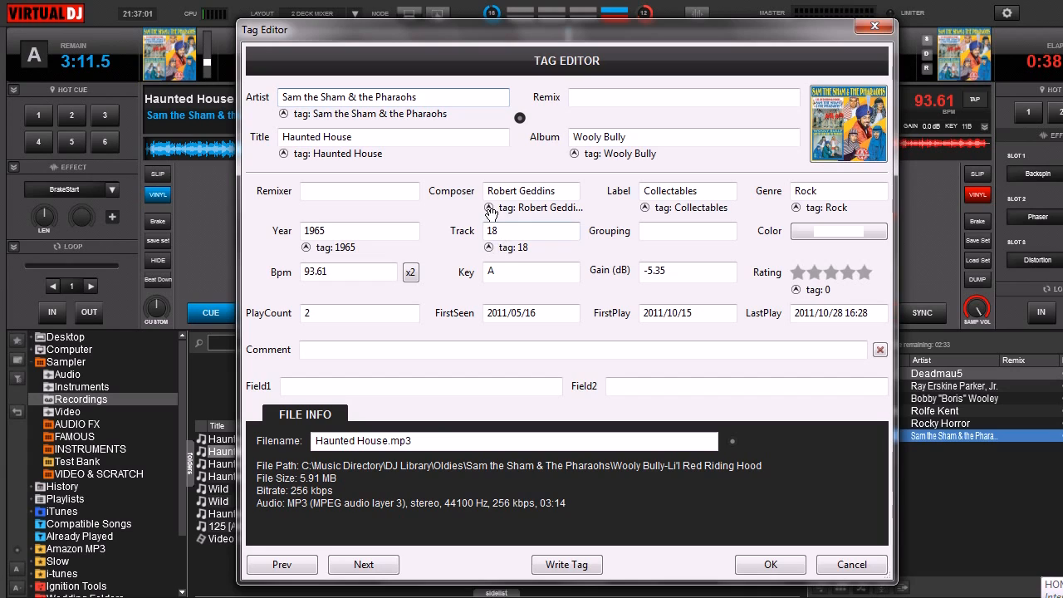
mouse_move(495, 249)
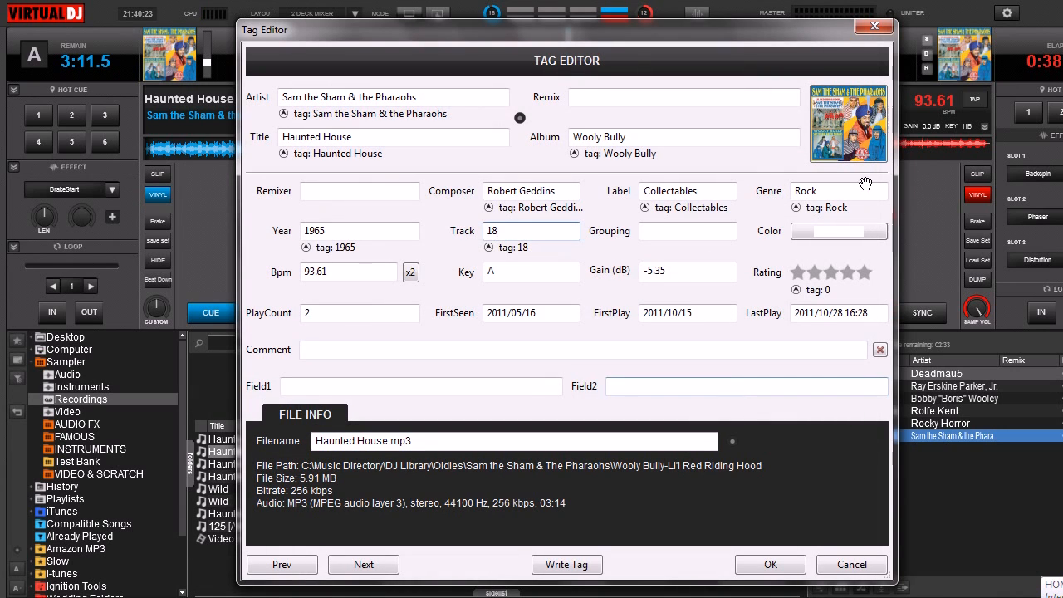
left_click(849, 123)
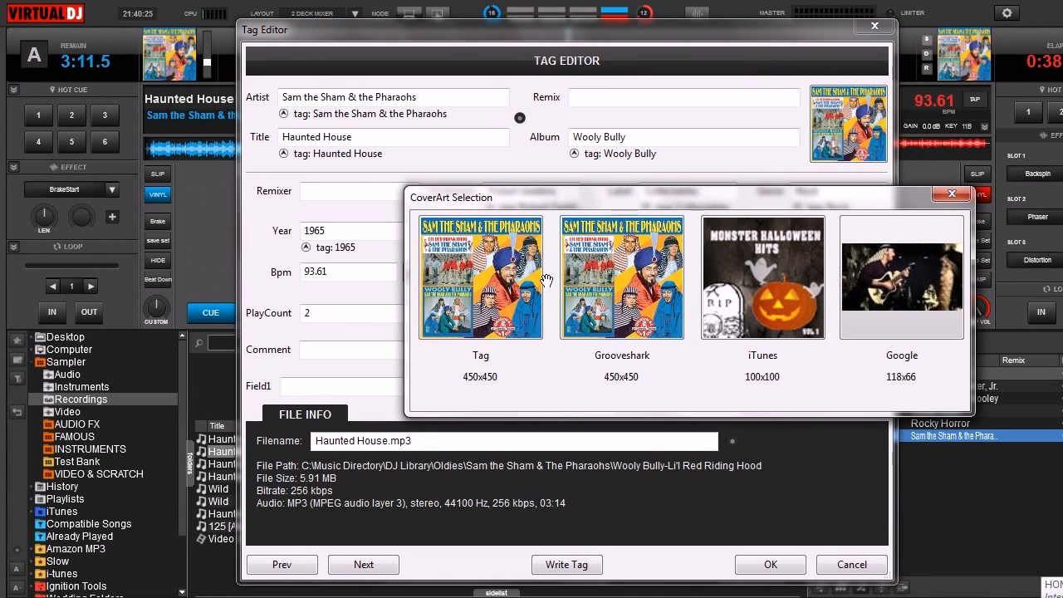
left_click(953, 194)
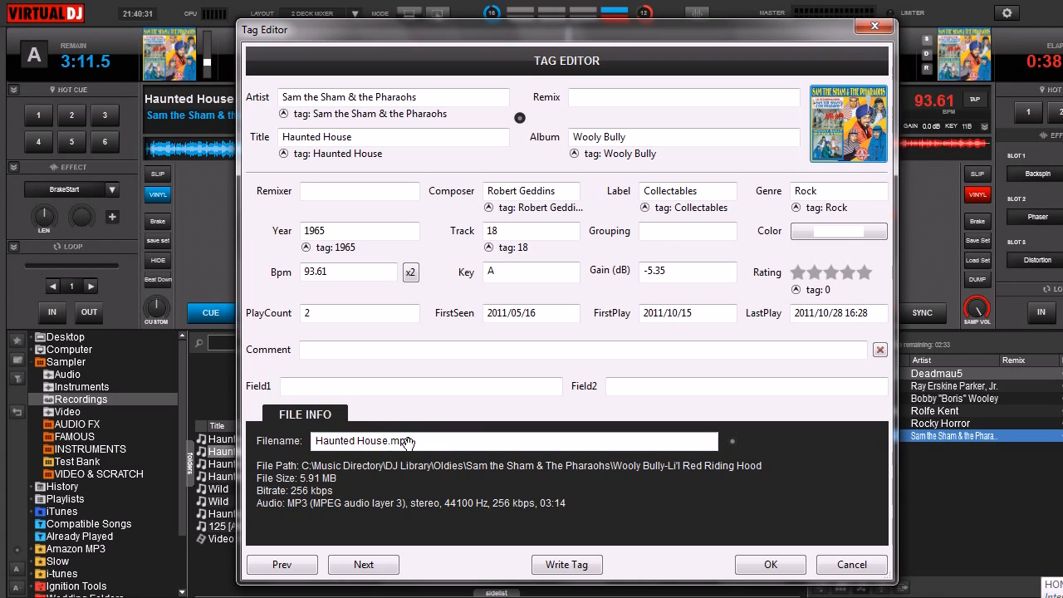
double_click(349, 440)
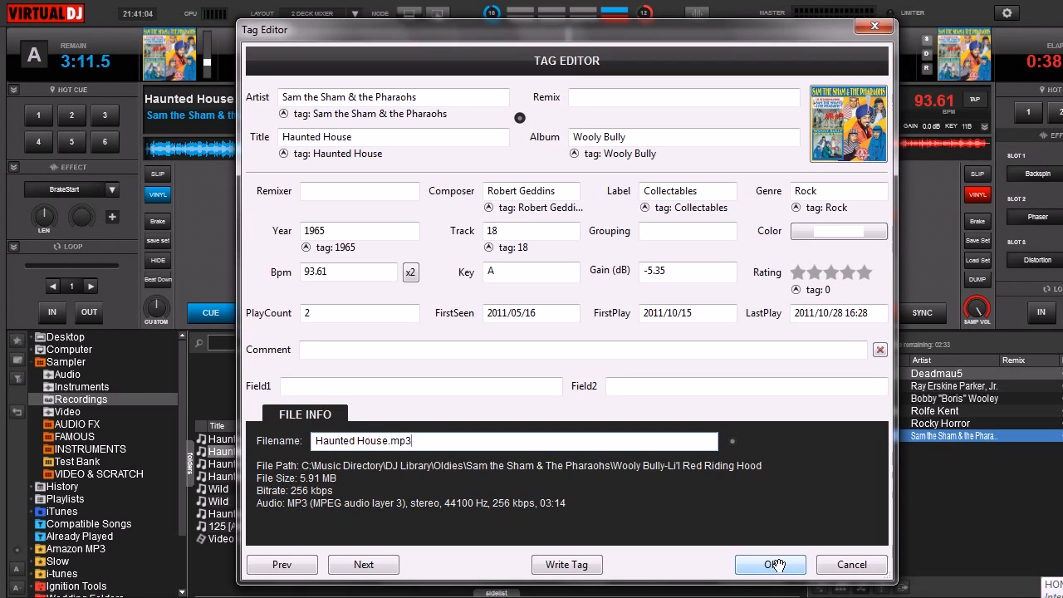
mouse_move(851, 565)
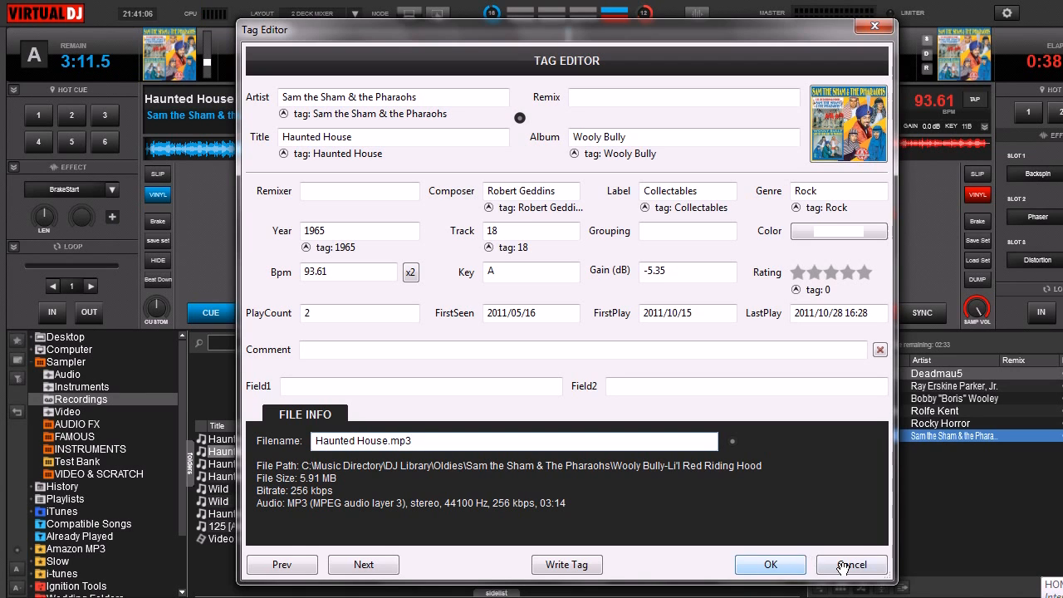
Cancel the Haunted House Tag Editor, then open Tag Editor for the eight selected tracks
left_click(851, 565)
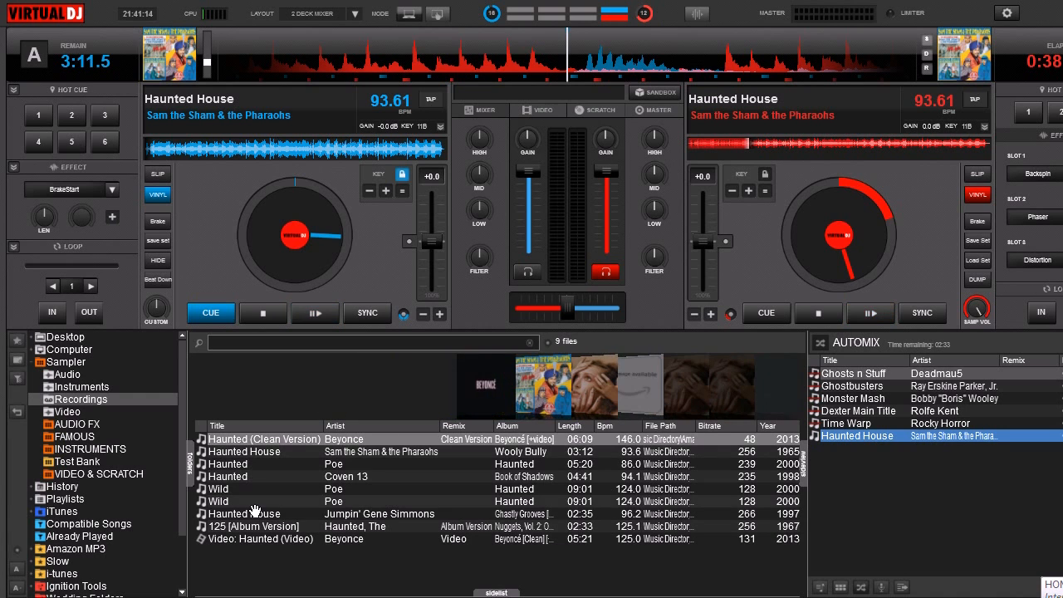
right_click(264, 514)
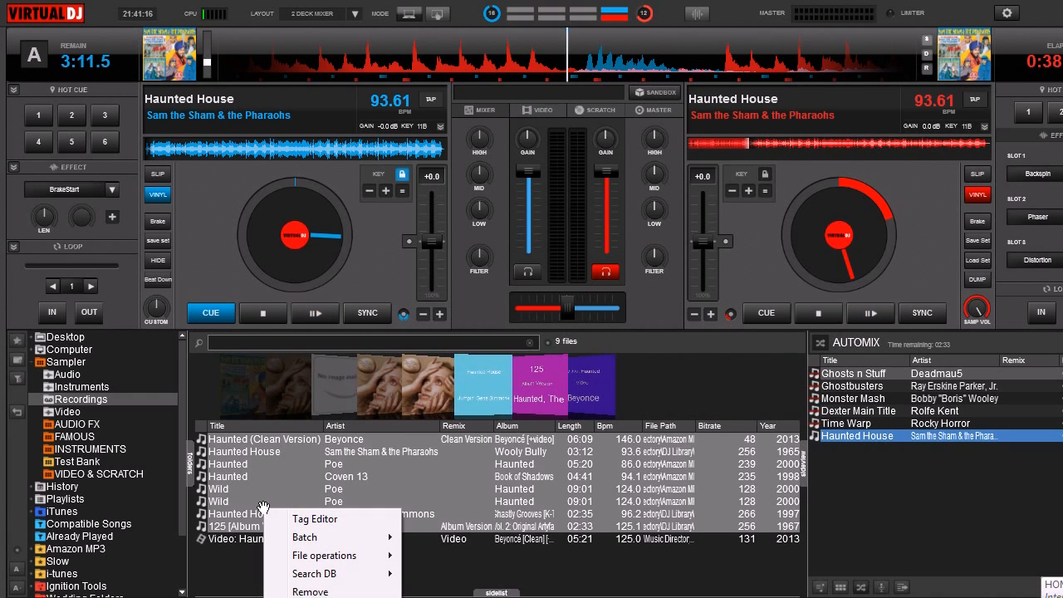
left_click(314, 518)
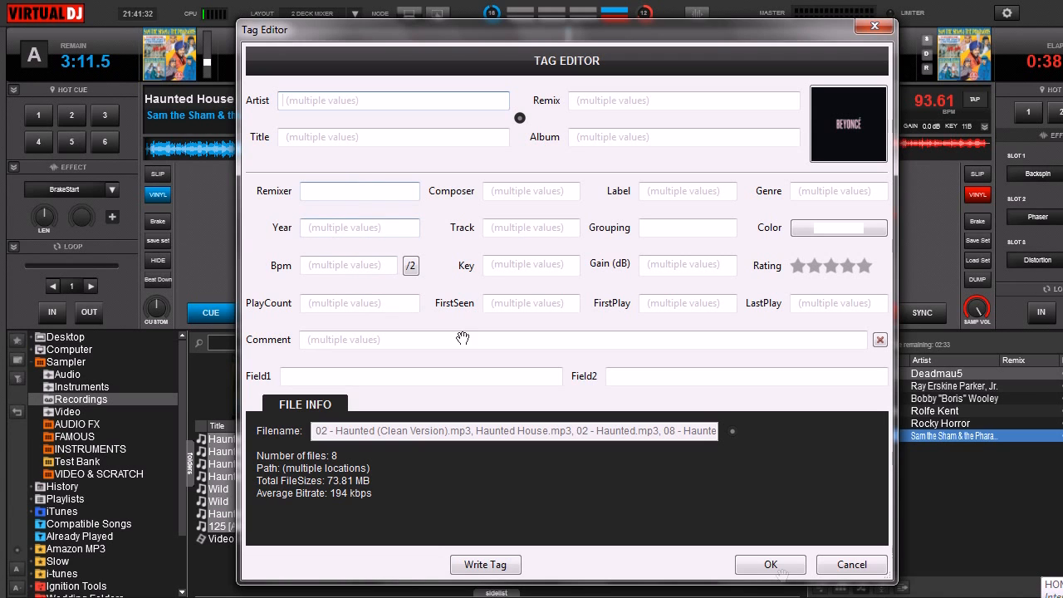
left_click(851, 564)
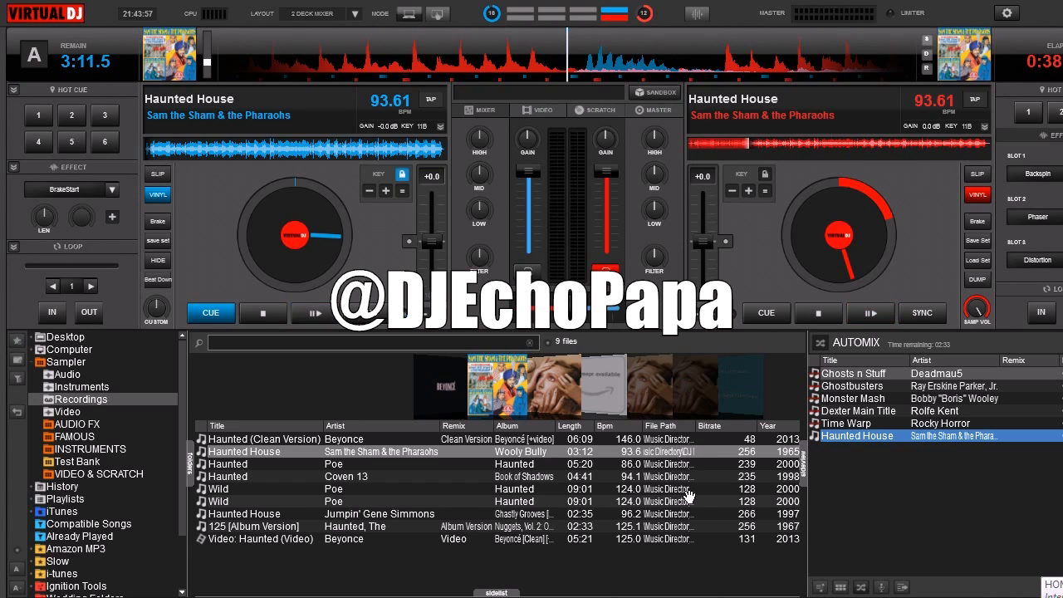
left_click(871, 313)
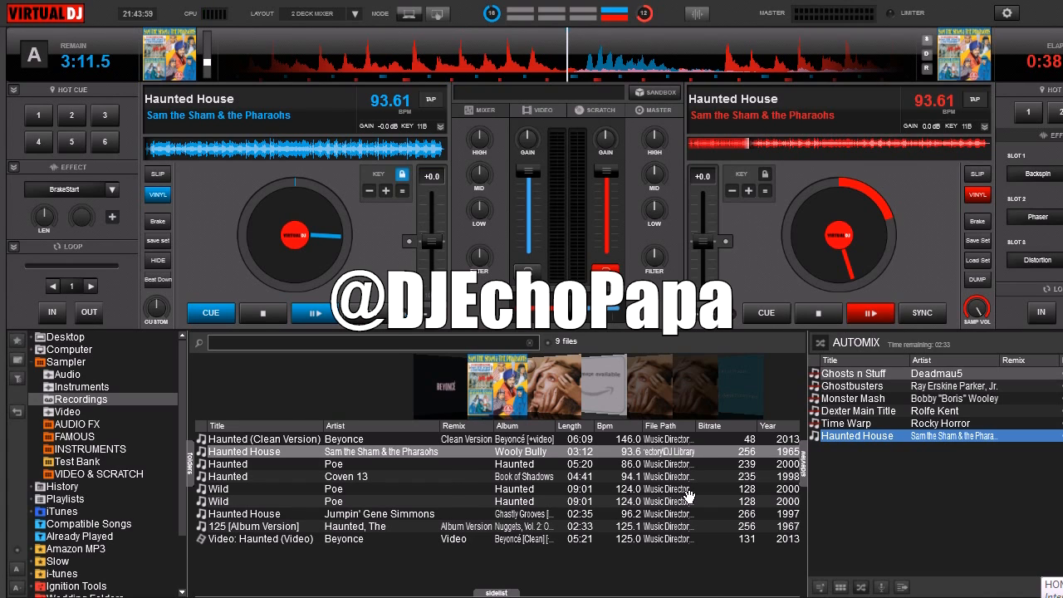